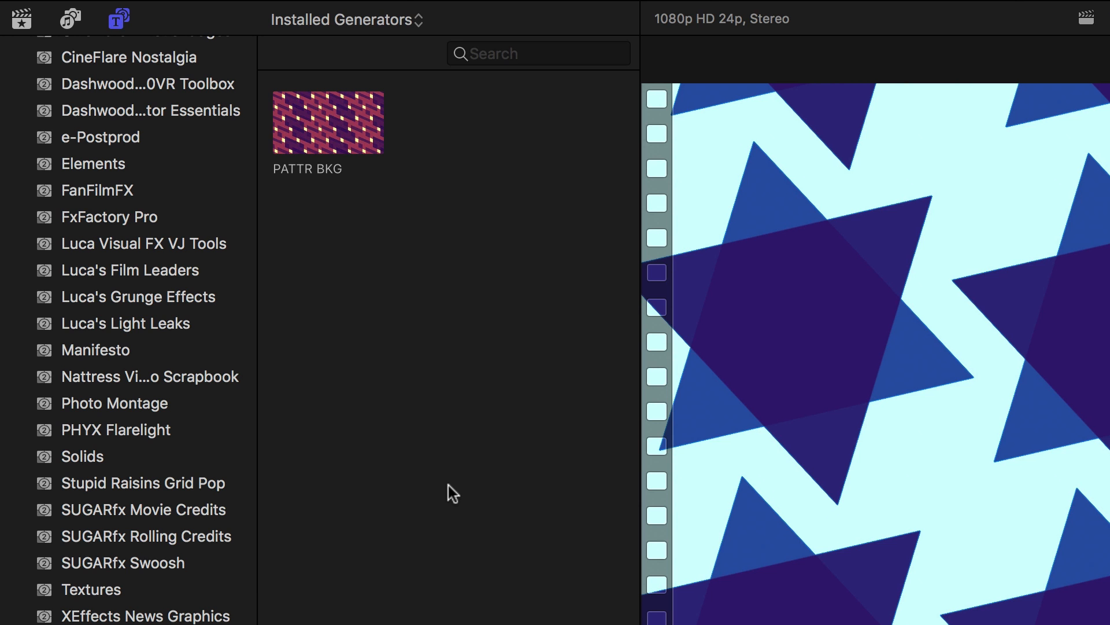
{"action": "mouse_move", "coordinate": [335, 107]}
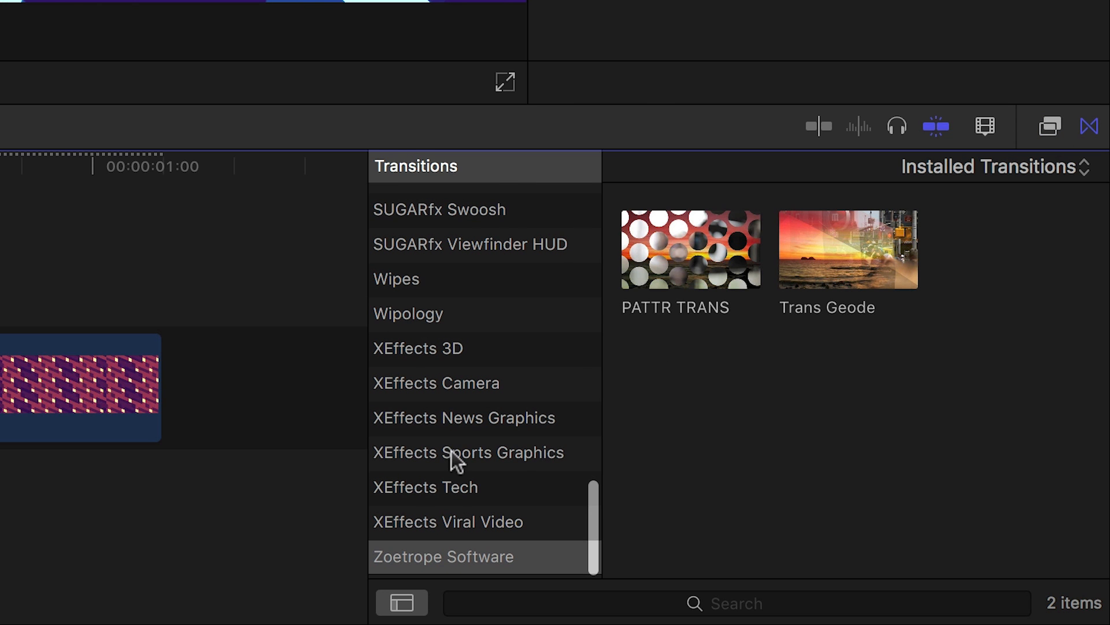
{"action": "mouse_move", "coordinate": [723, 259]}
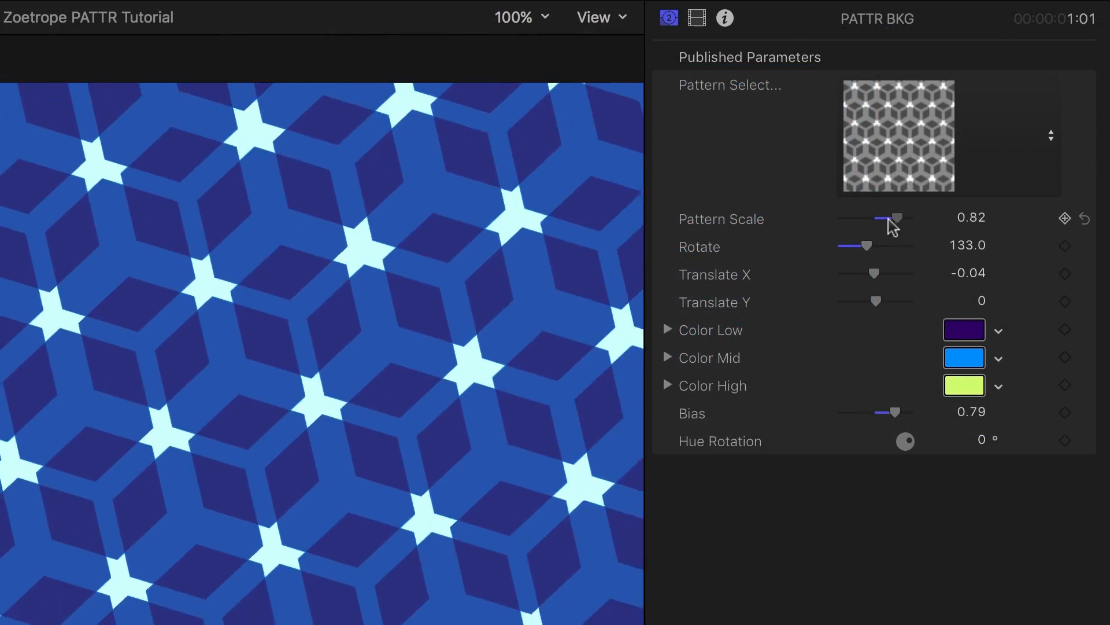
Step: Keyframe the PATTR BKG Pattern Scale down to 0.35 and rotation to 94.4
{"action": "left_click", "coordinate": [1084, 218]}
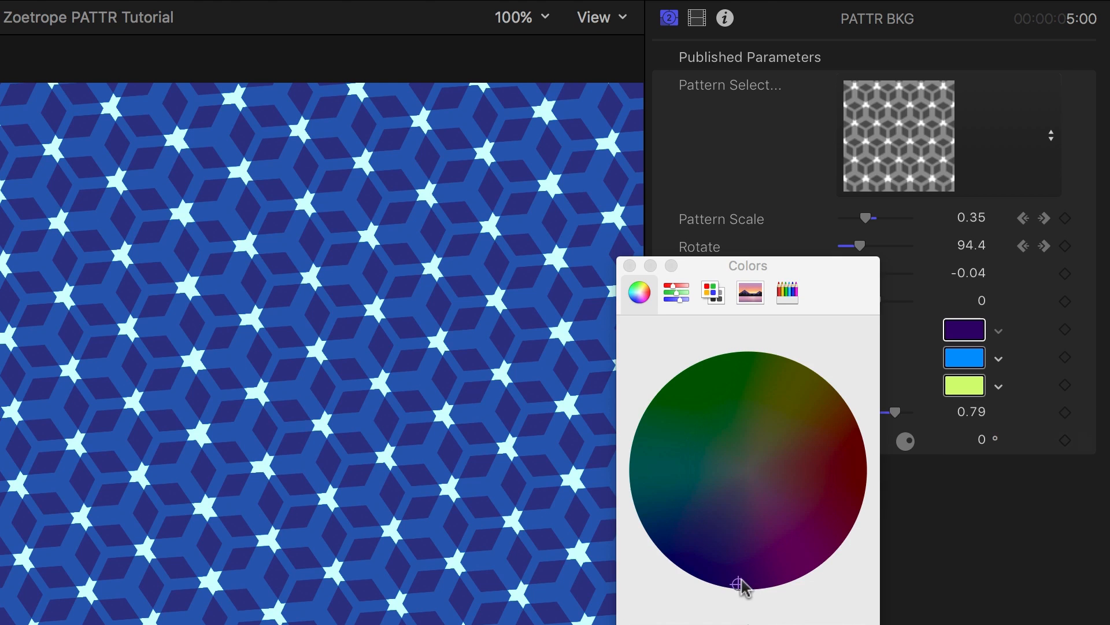
Step: Pick a dark navy low colour and a green highlight colour for the PATTR BKG pattern
{"action": "left_click", "coordinate": [676, 379]}
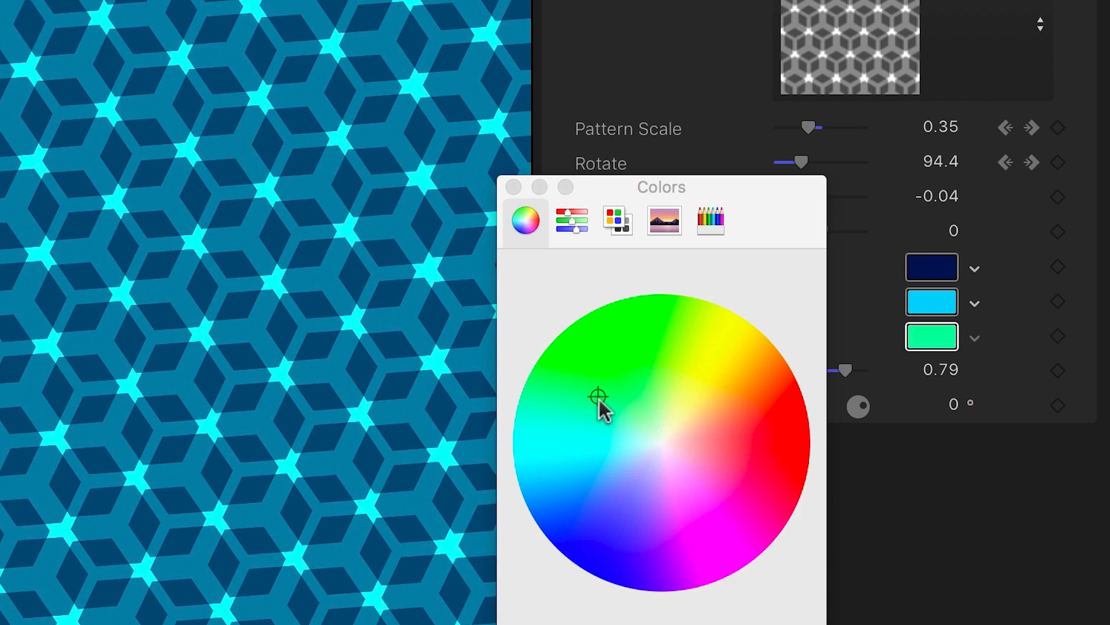
{"action": "left_click", "coordinate": [512, 187]}
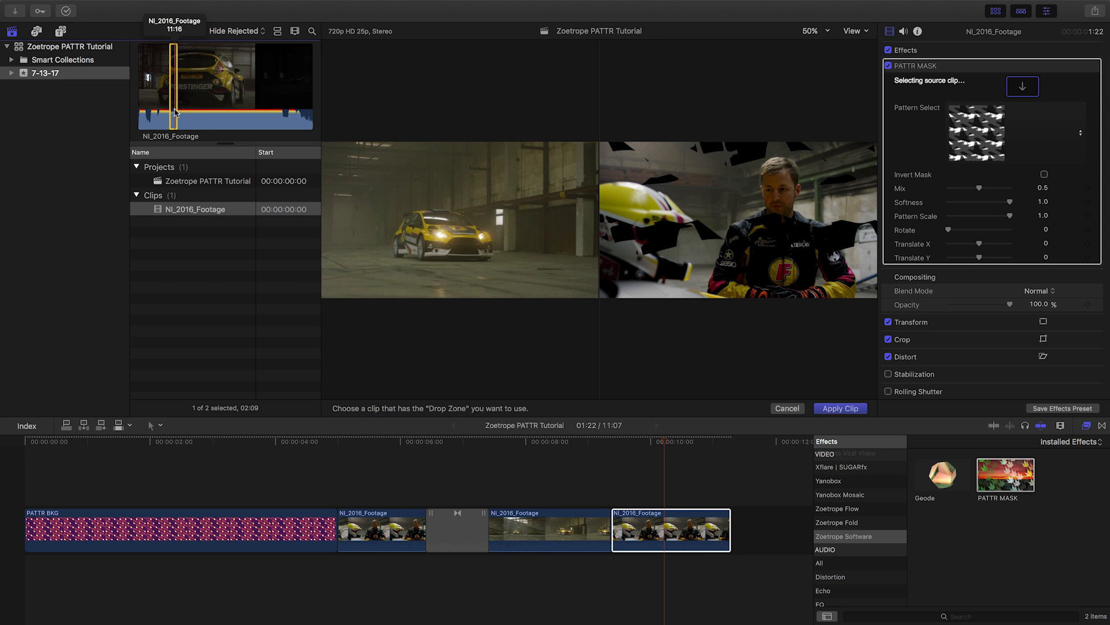
Step: Apply NI_2016_Footage as the PATTR MASK drop-zone clip
{"action": "left_click", "coordinate": [839, 407]}
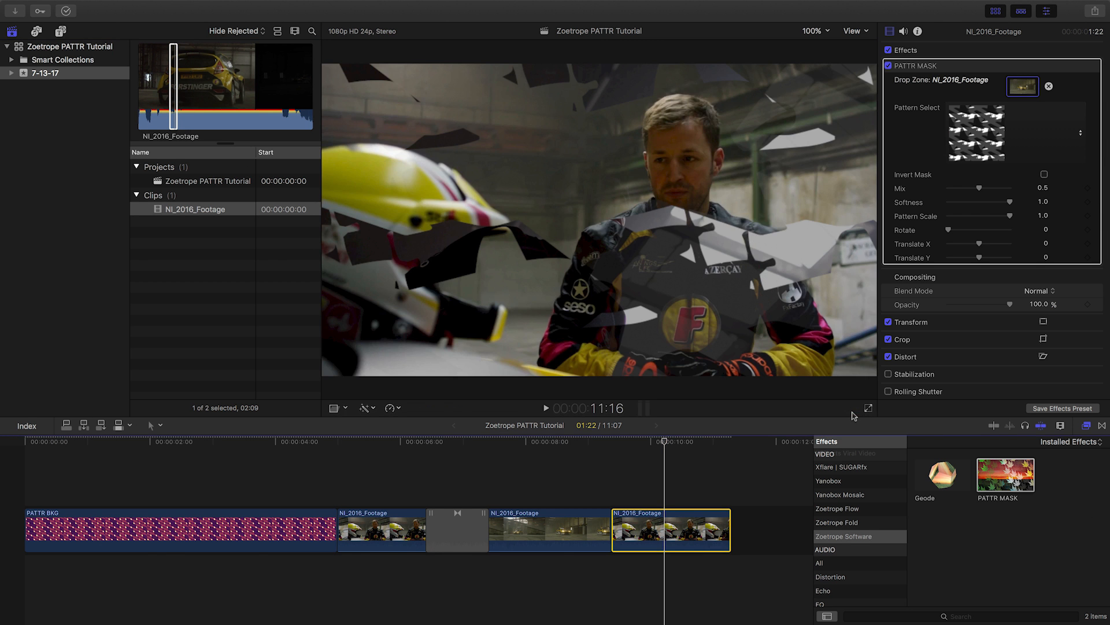